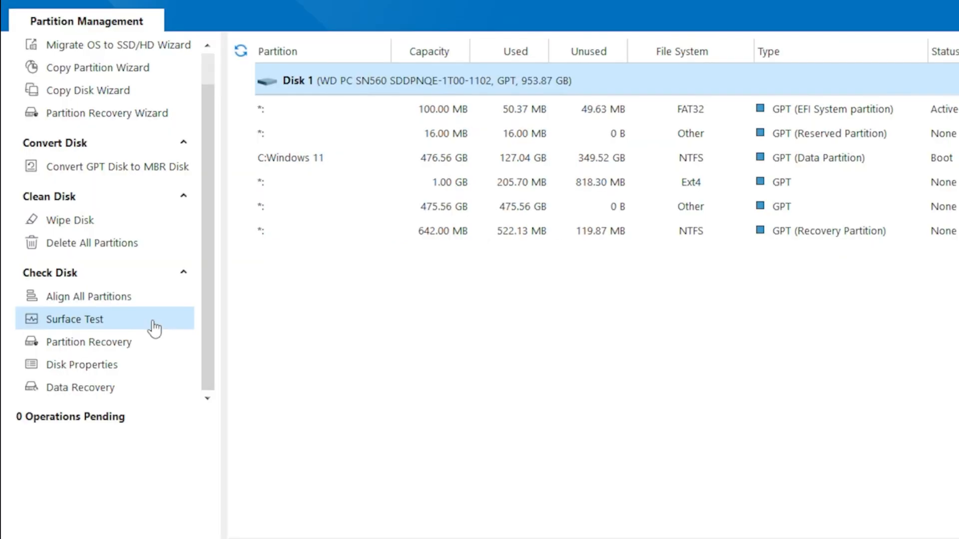
Step: Start a surface test scanning Disk 1's blocks for read errors
click(76, 319)
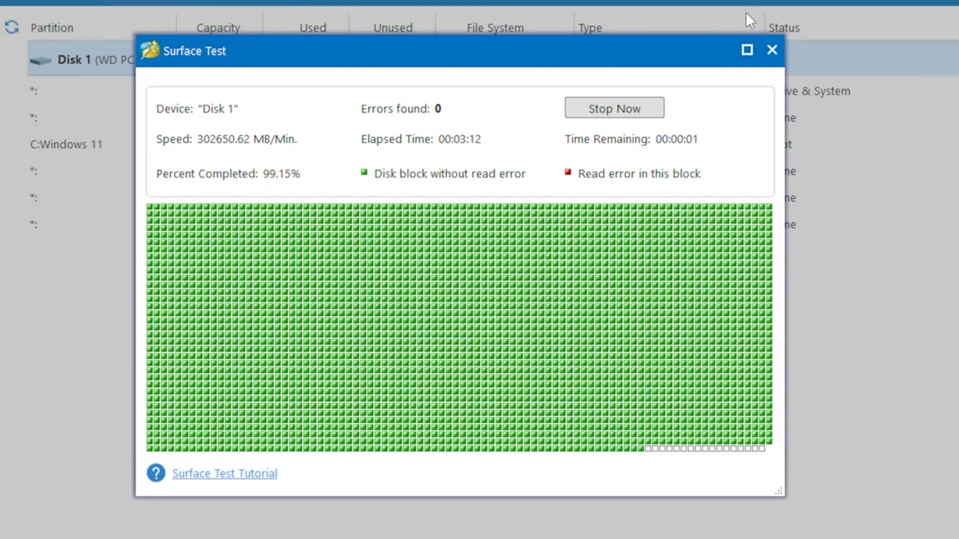
right_click(95, 255)
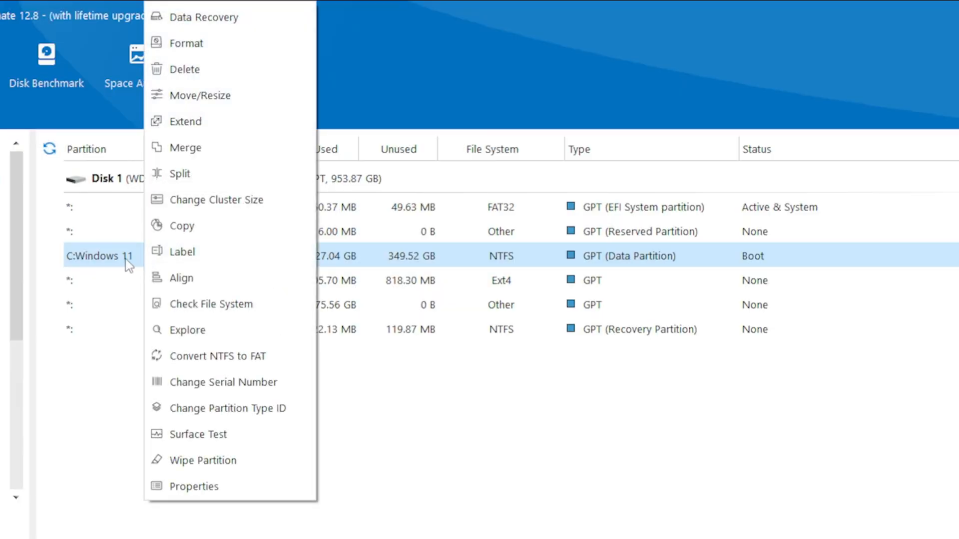
mouse_move(197, 305)
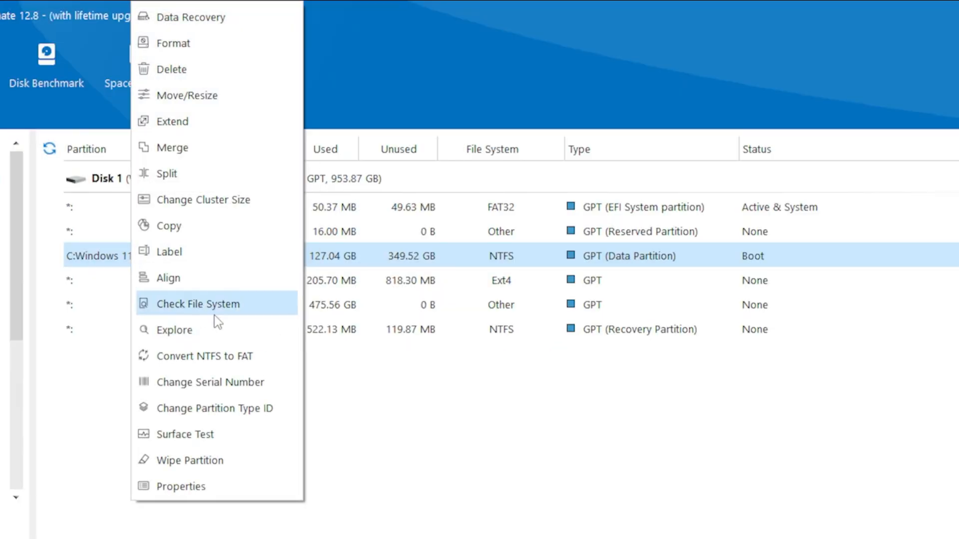
mouse_move(220, 356)
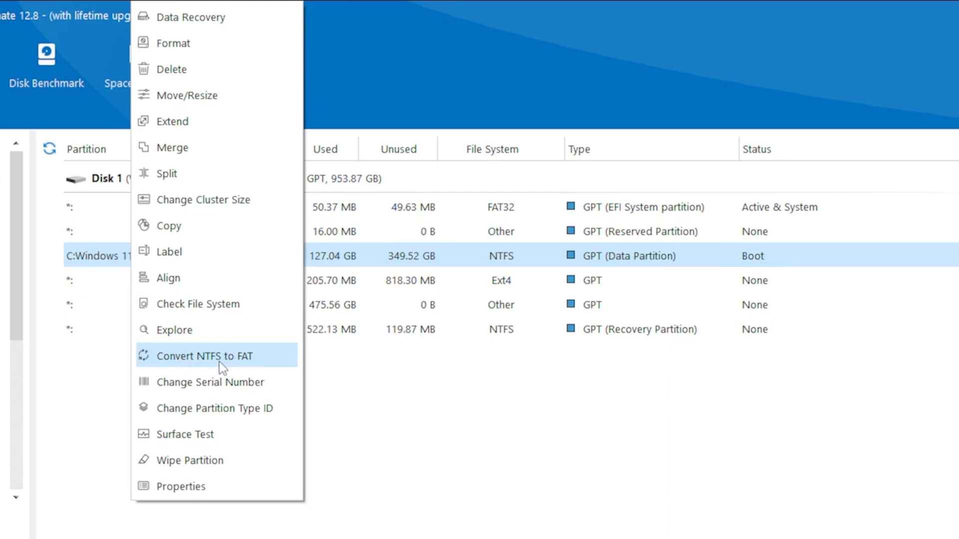
mouse_move(201, 200)
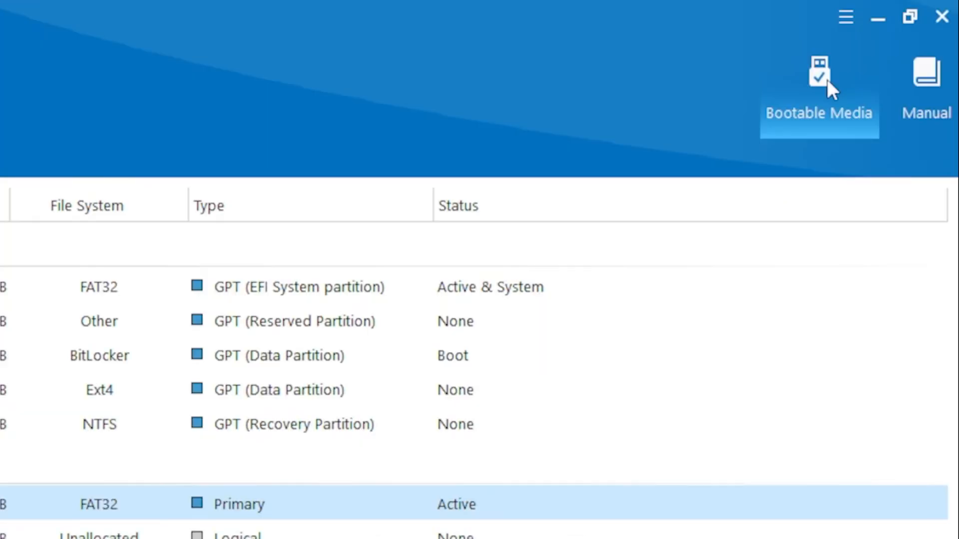
Step: Begin creating WinPE-based bootable media from the Bootable Media toolbar button
click(818, 85)
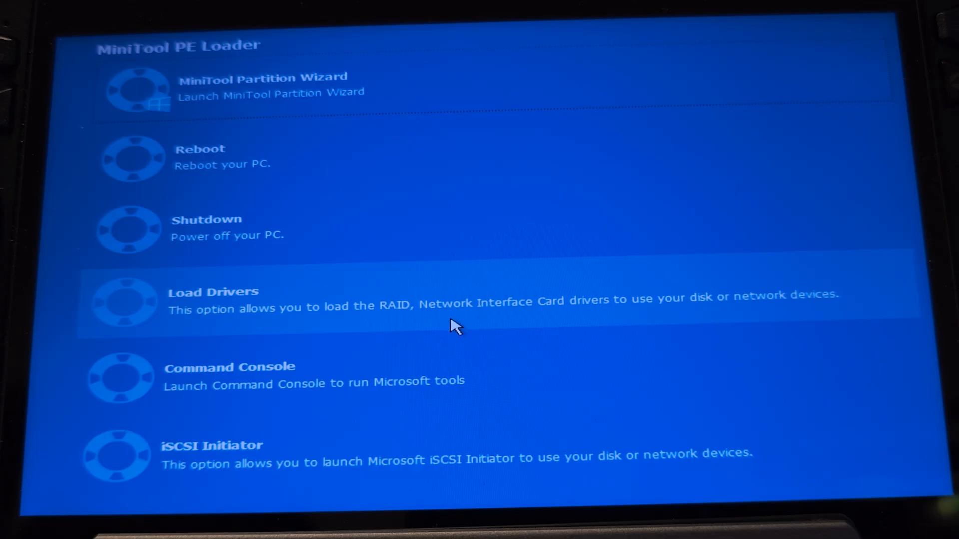
mouse_move(450, 332)
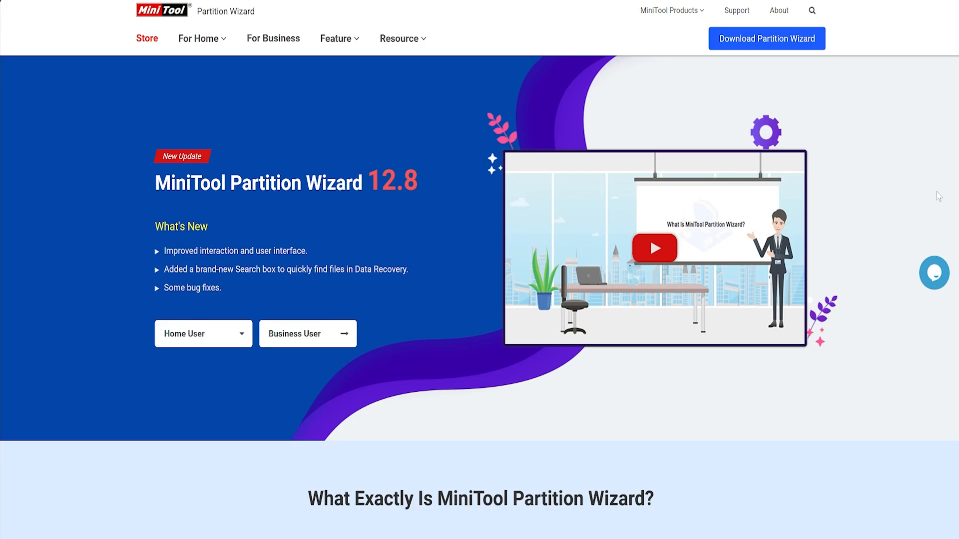
Step: Scroll through the Partition Wizard homepage's feature sections
scroll(down, 3)
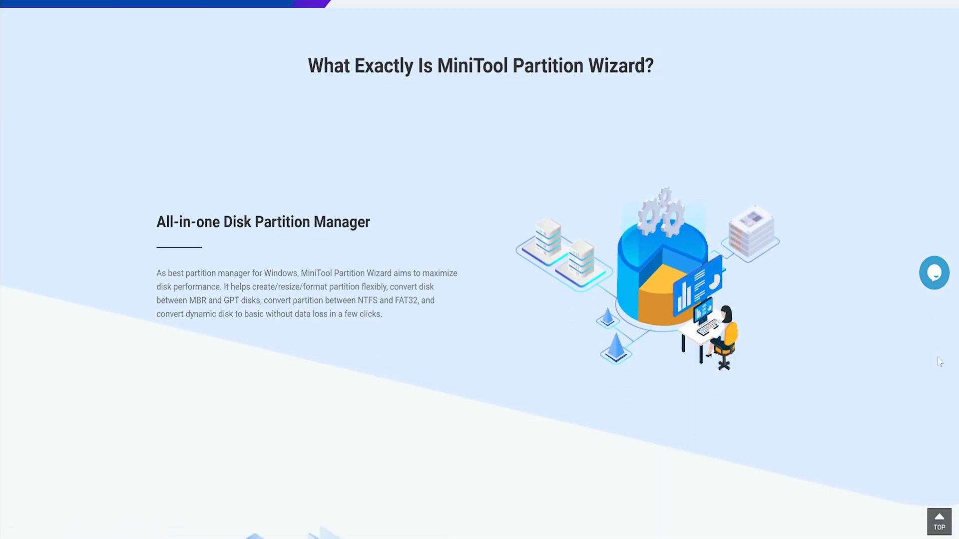
scroll(down, 3)
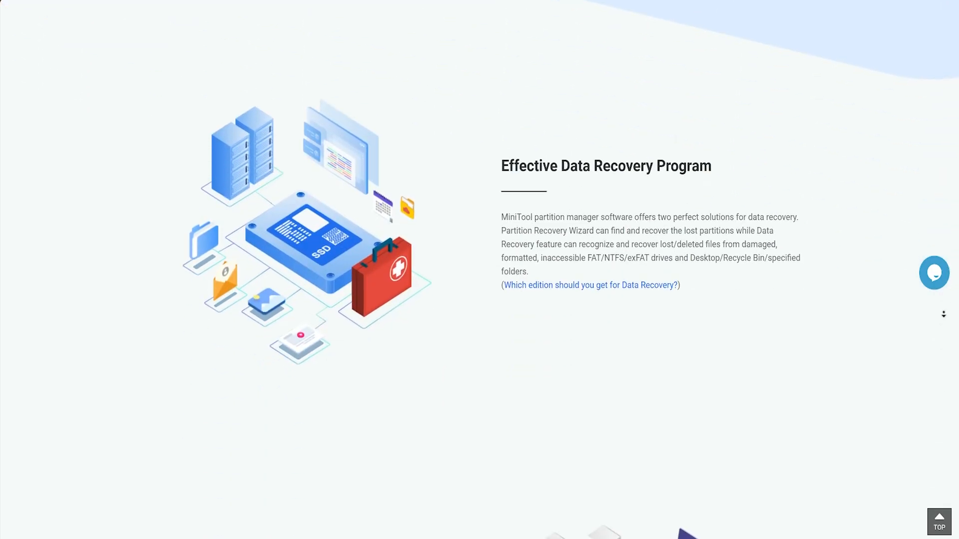
scroll(down, 3)
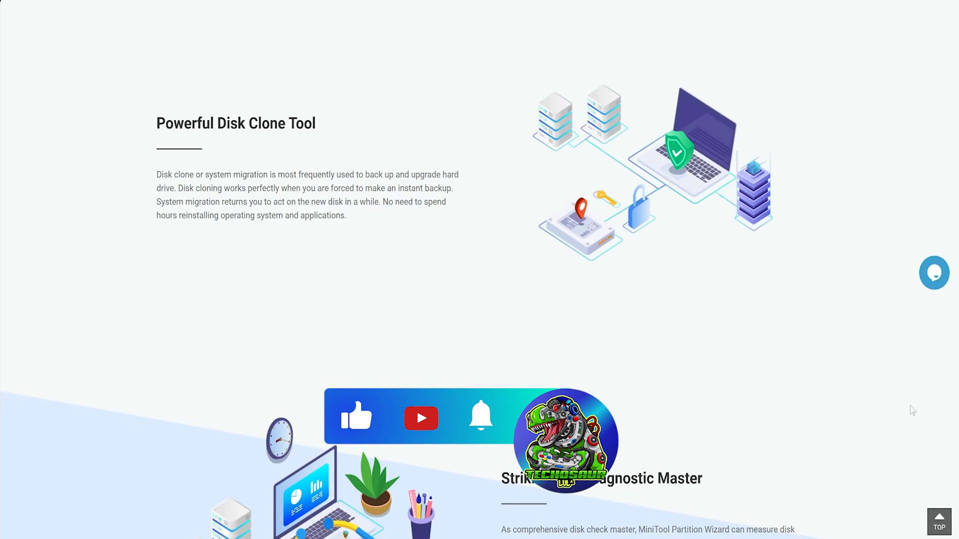
scroll(down, 3)
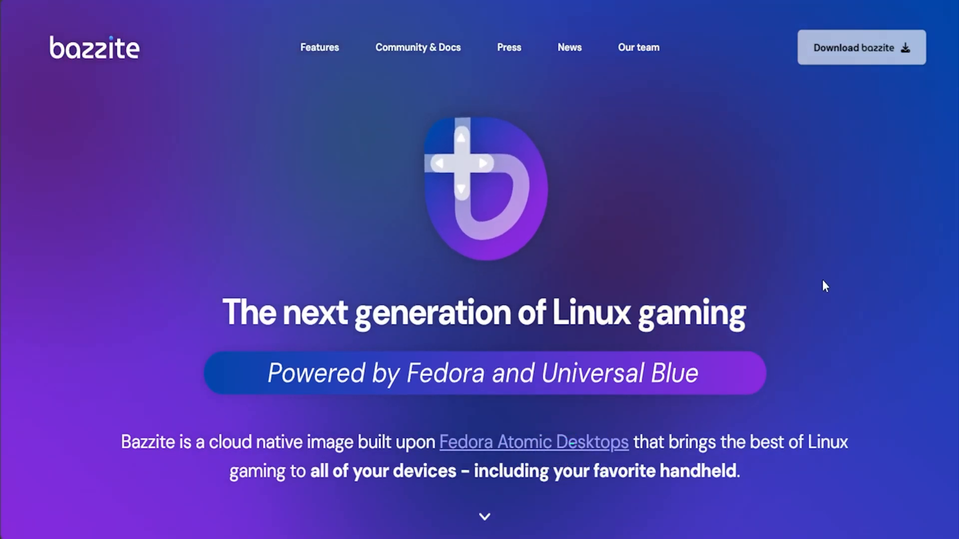
mouse_move(774, 188)
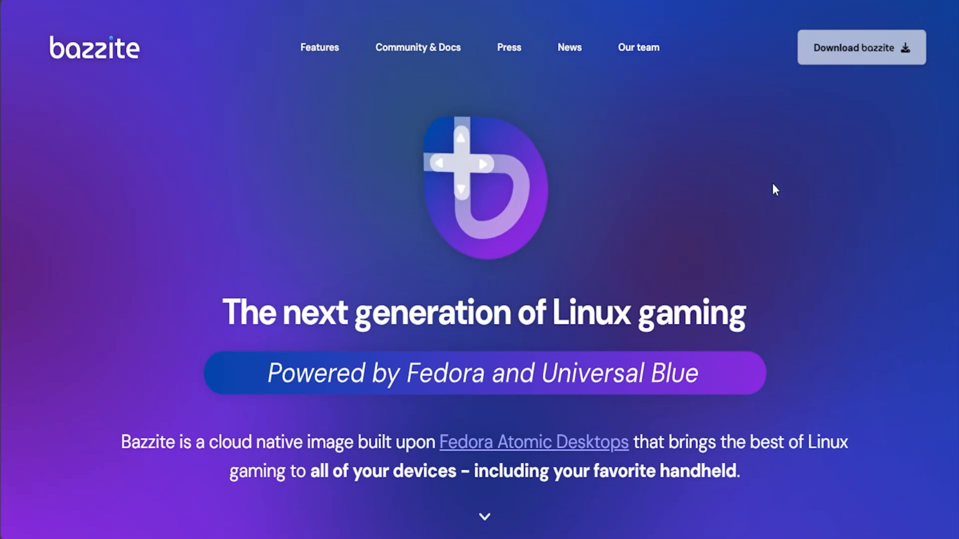